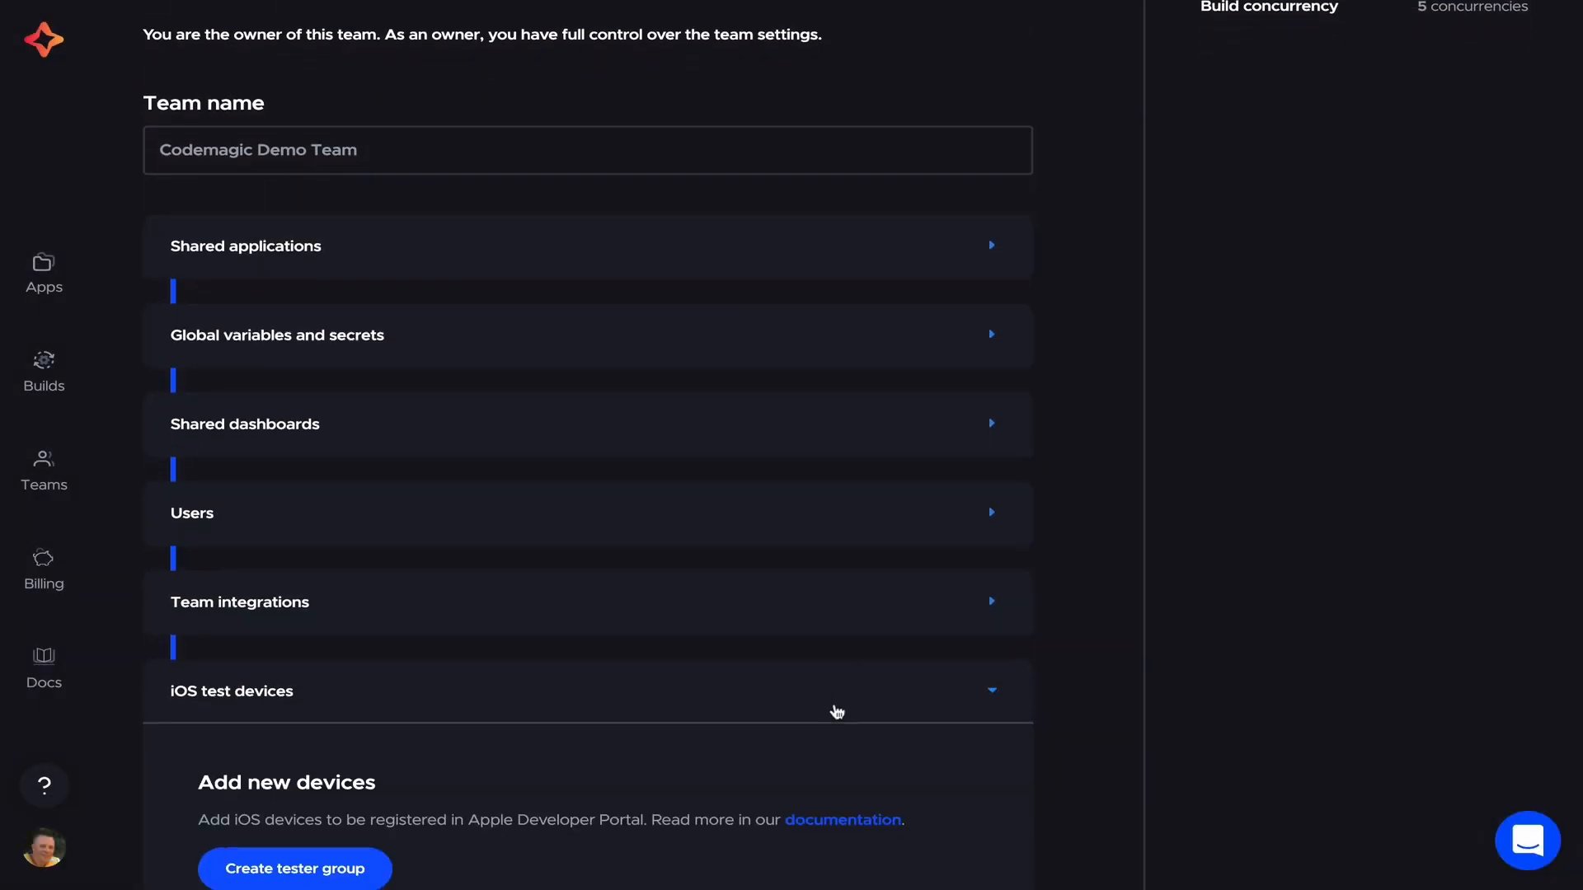
Scroll the iOS test devices section down to the empty Tester groups area.
{"action": "scroll", "scroll_direction": "down", "scroll_amount": 3}
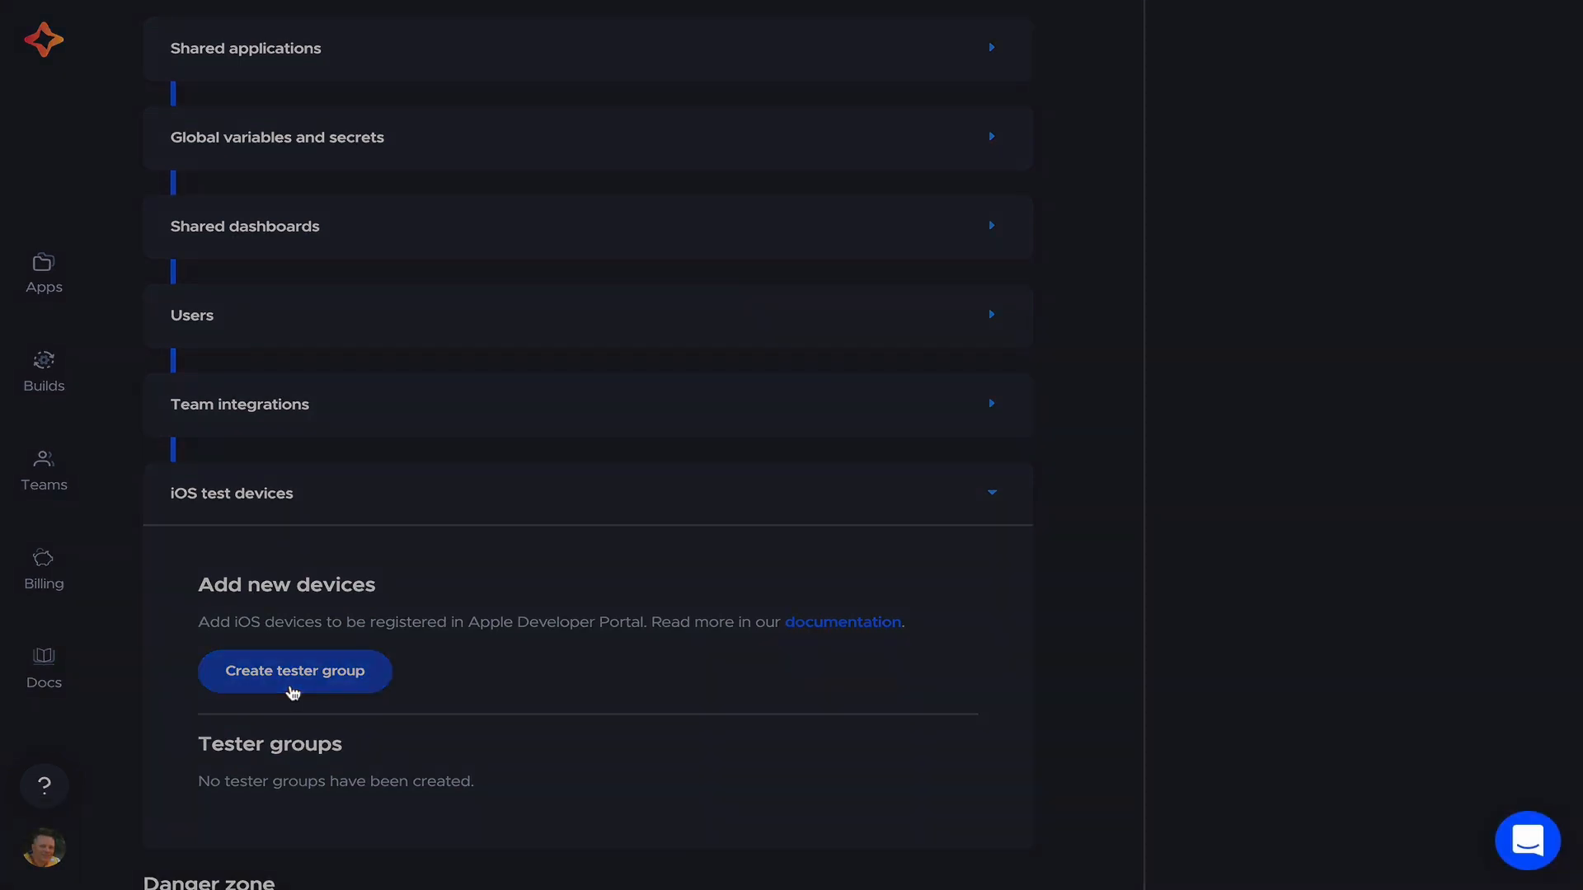
Start a new tester group named ks_testers using the NC_API_KEY Developer Portal key.
{"action": "left_click", "coordinate": [294, 671]}
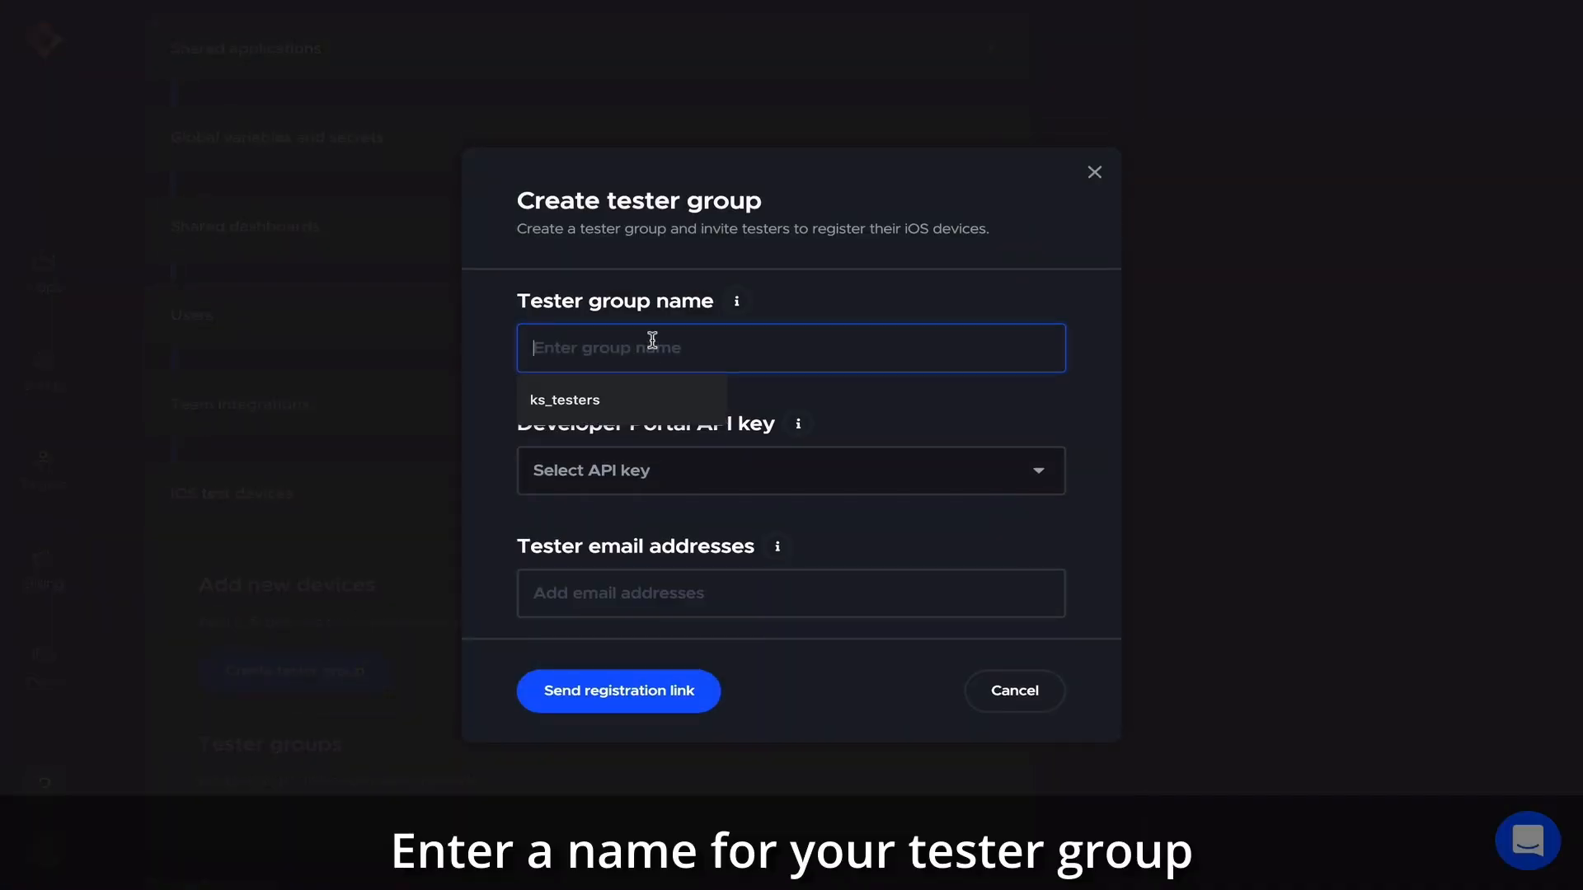
{"action": "type", "text": "ks_"}
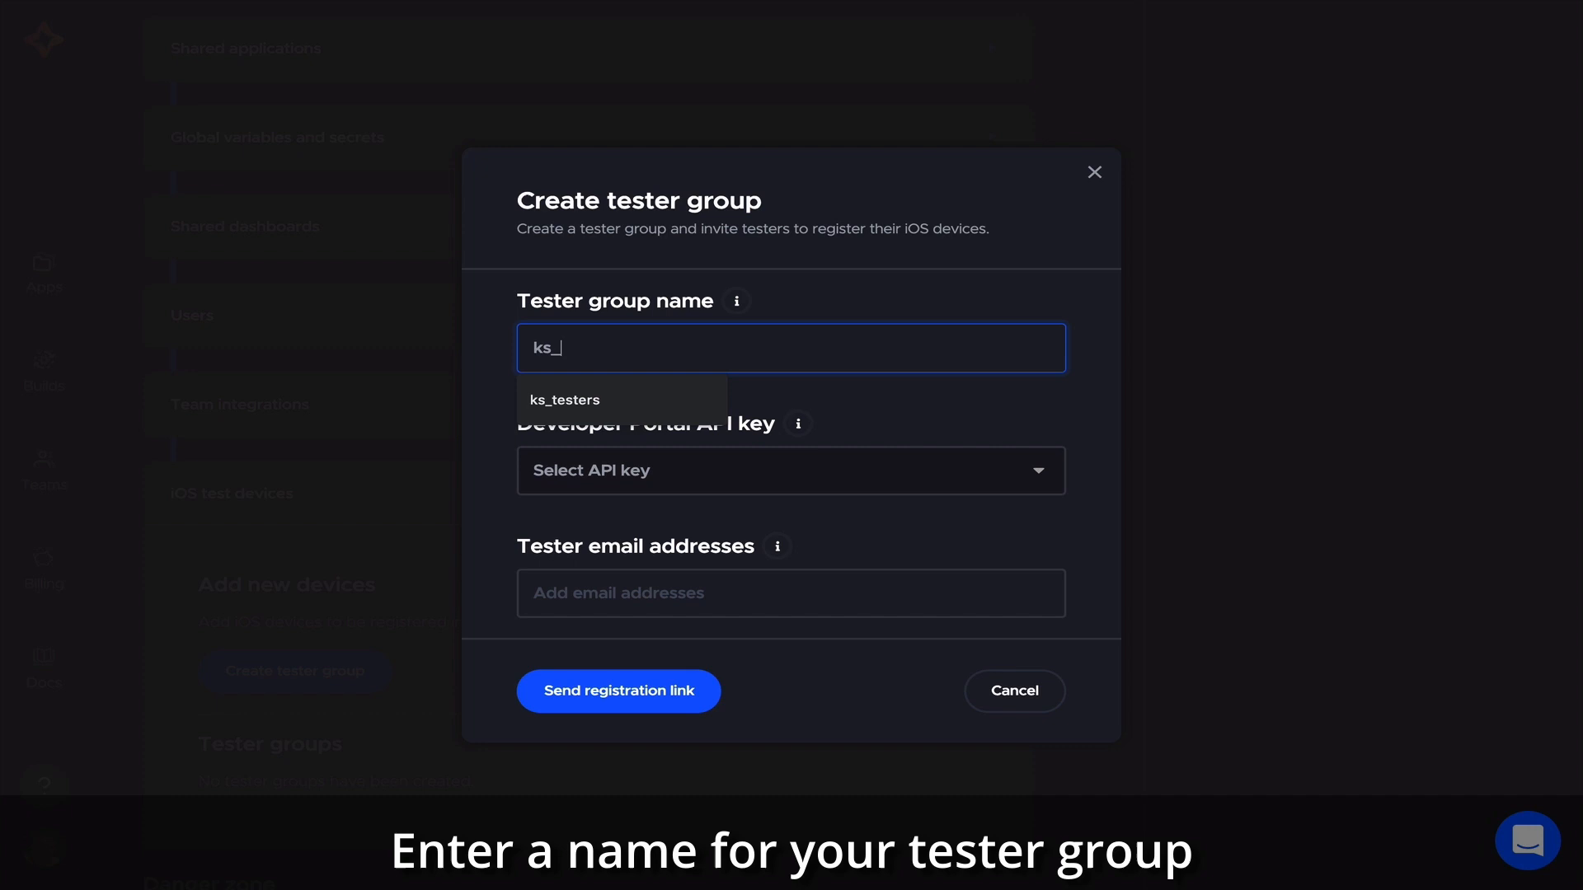
{"action": "left_click", "coordinate": [564, 399]}
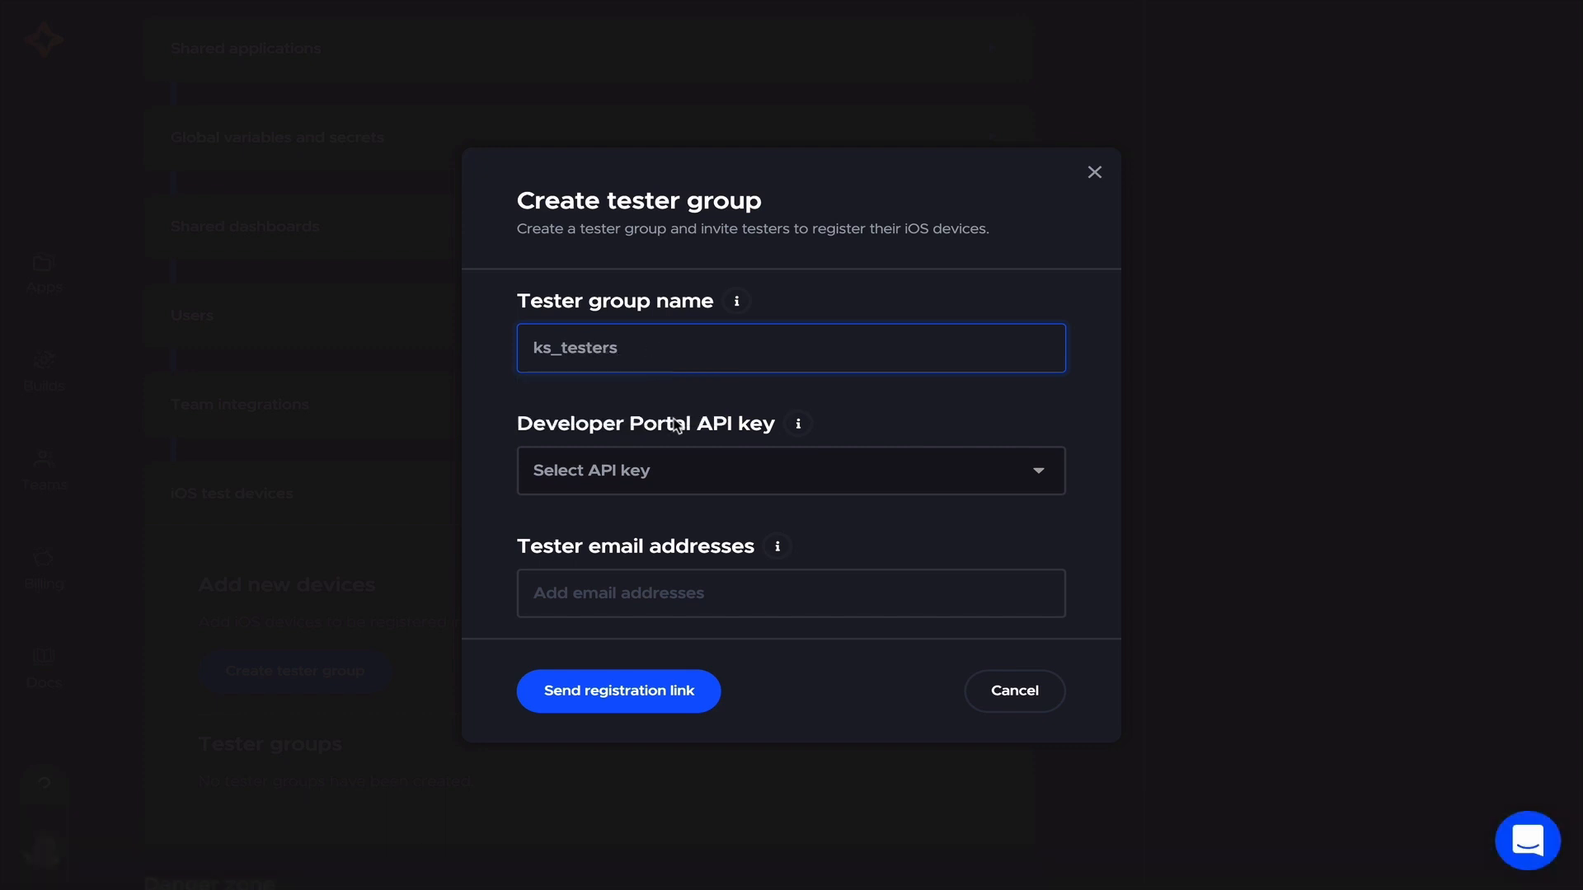
{"action": "left_click", "coordinate": [790, 470]}
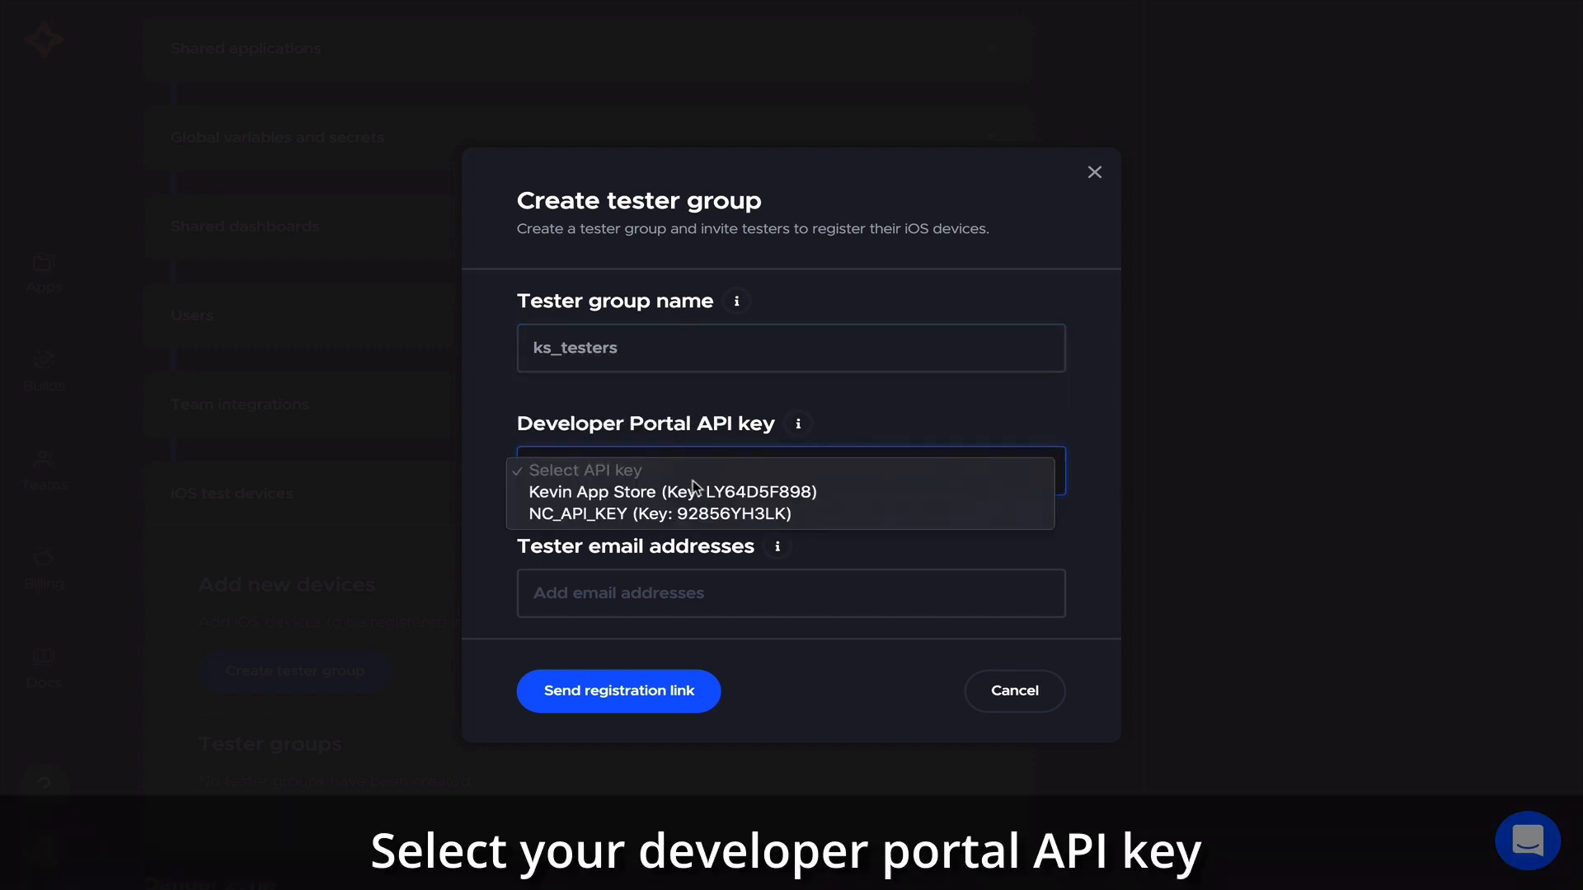
{"action": "left_click", "coordinate": [658, 513]}
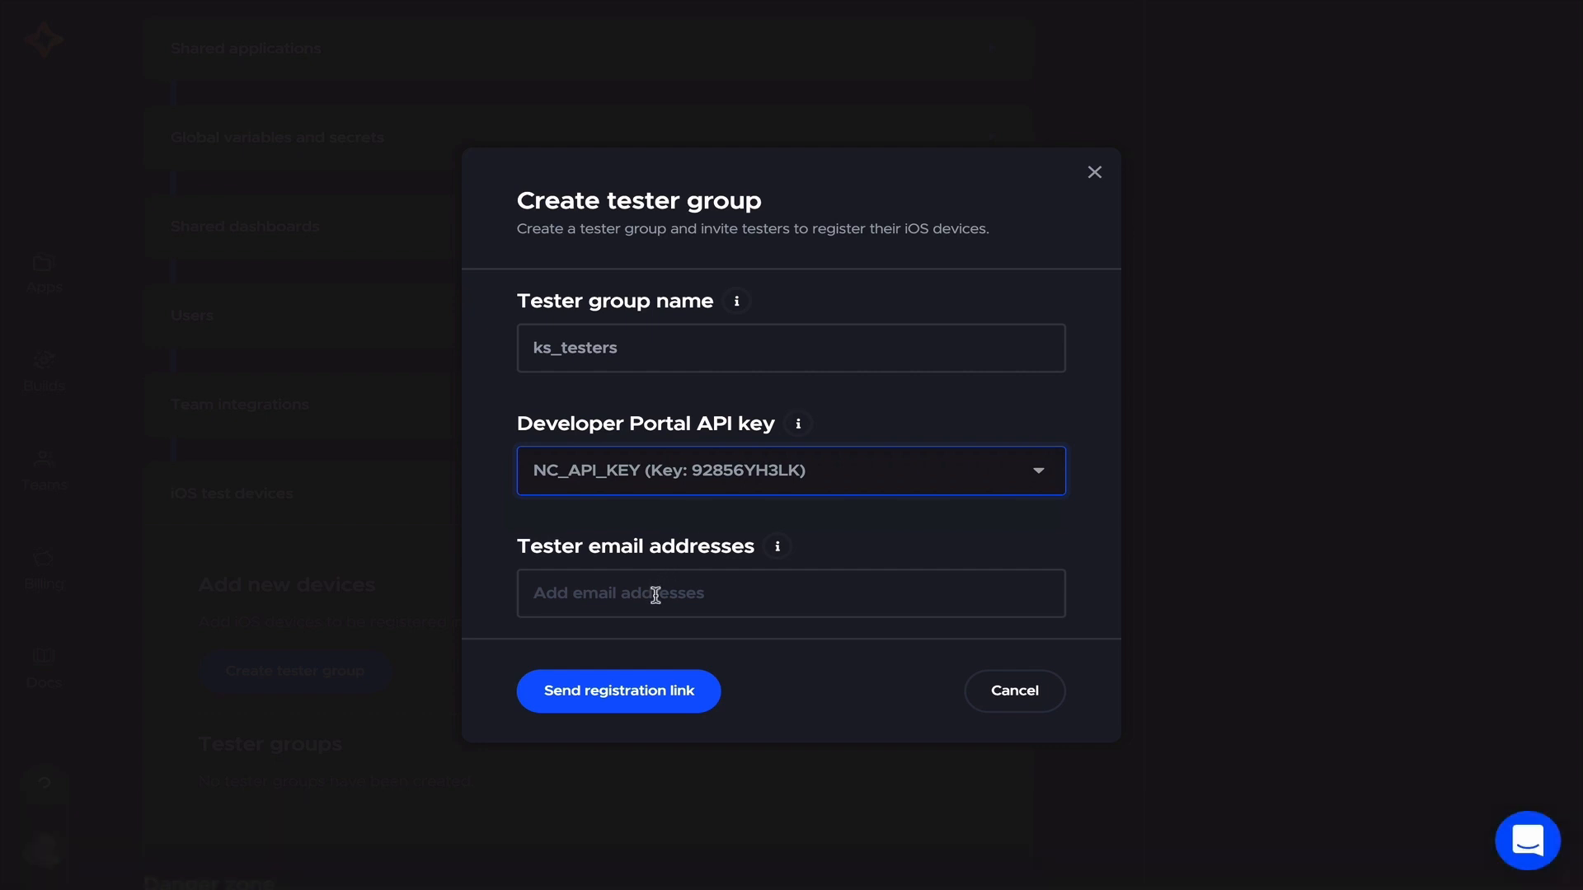
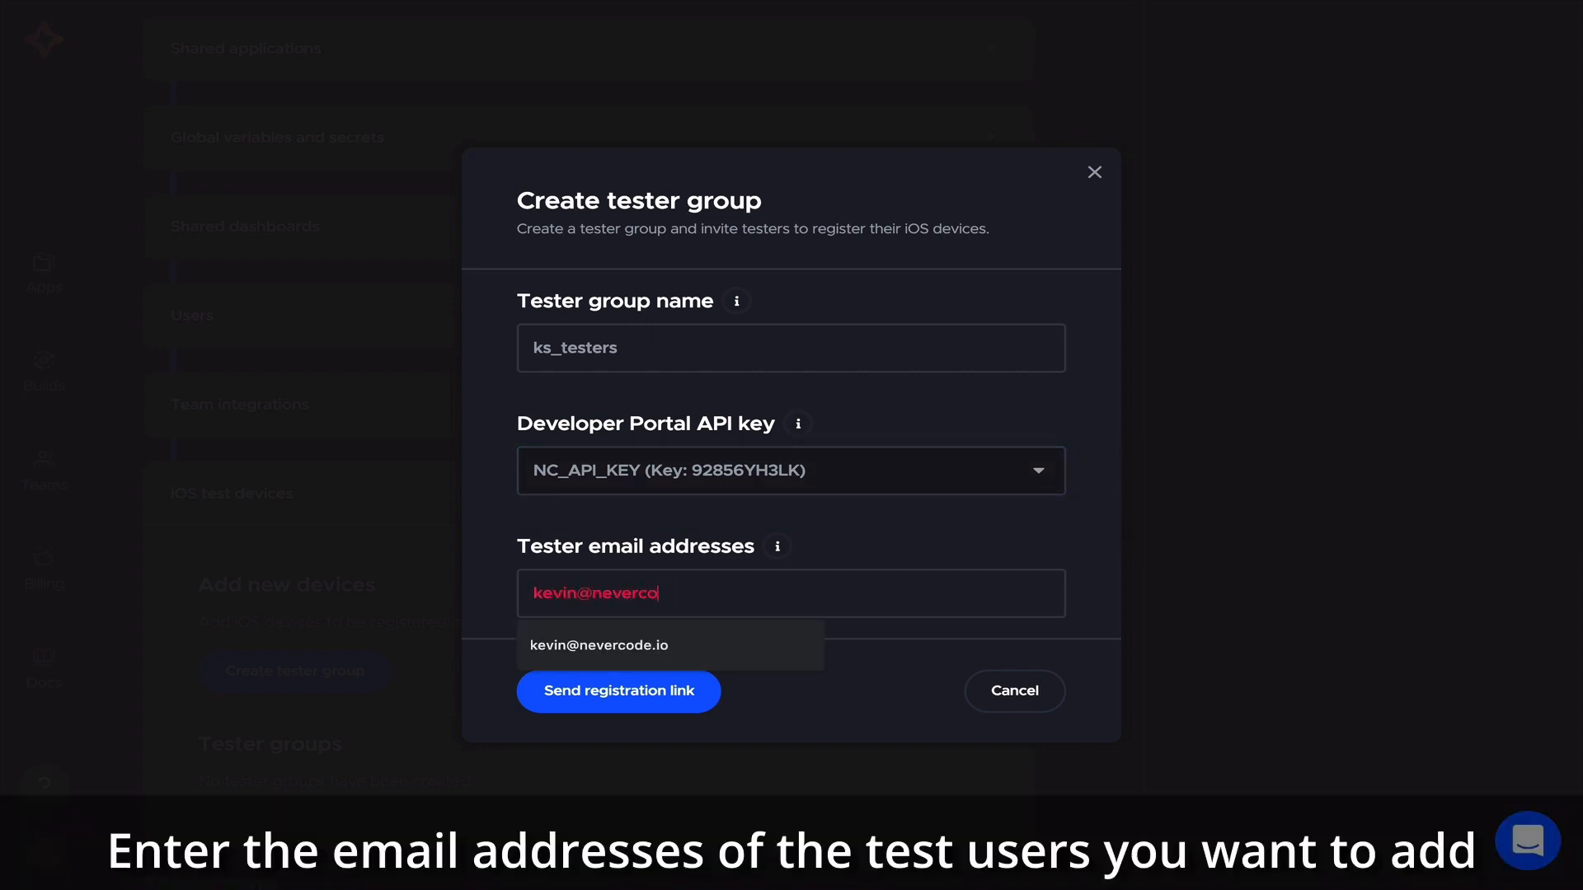
{"action": "left_click", "coordinate": [597, 645]}
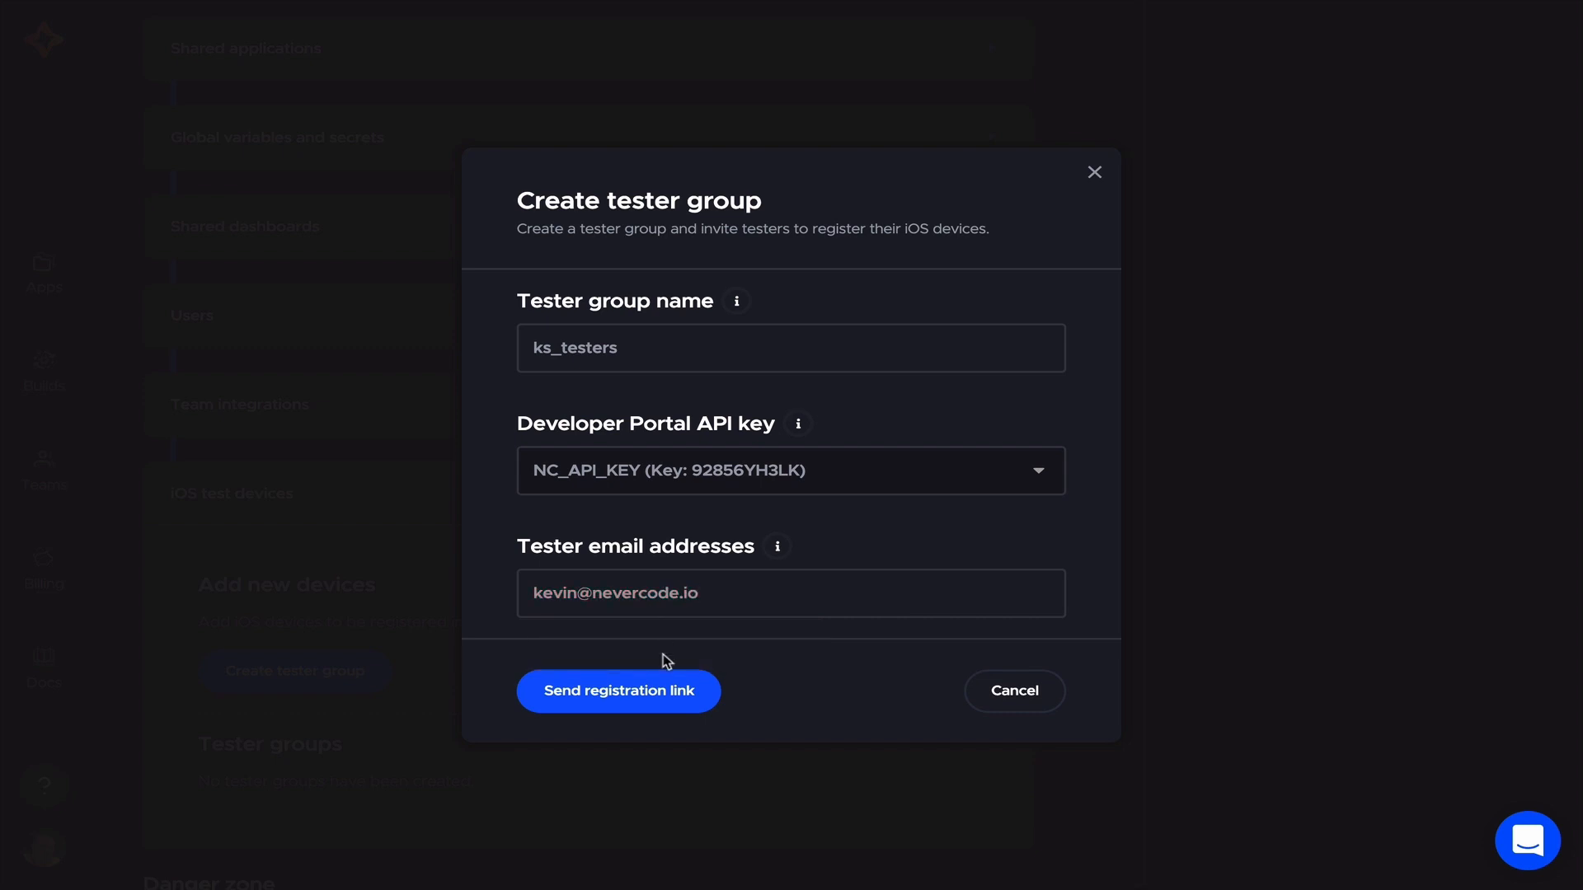
{"action": "key", "text": "Return"}
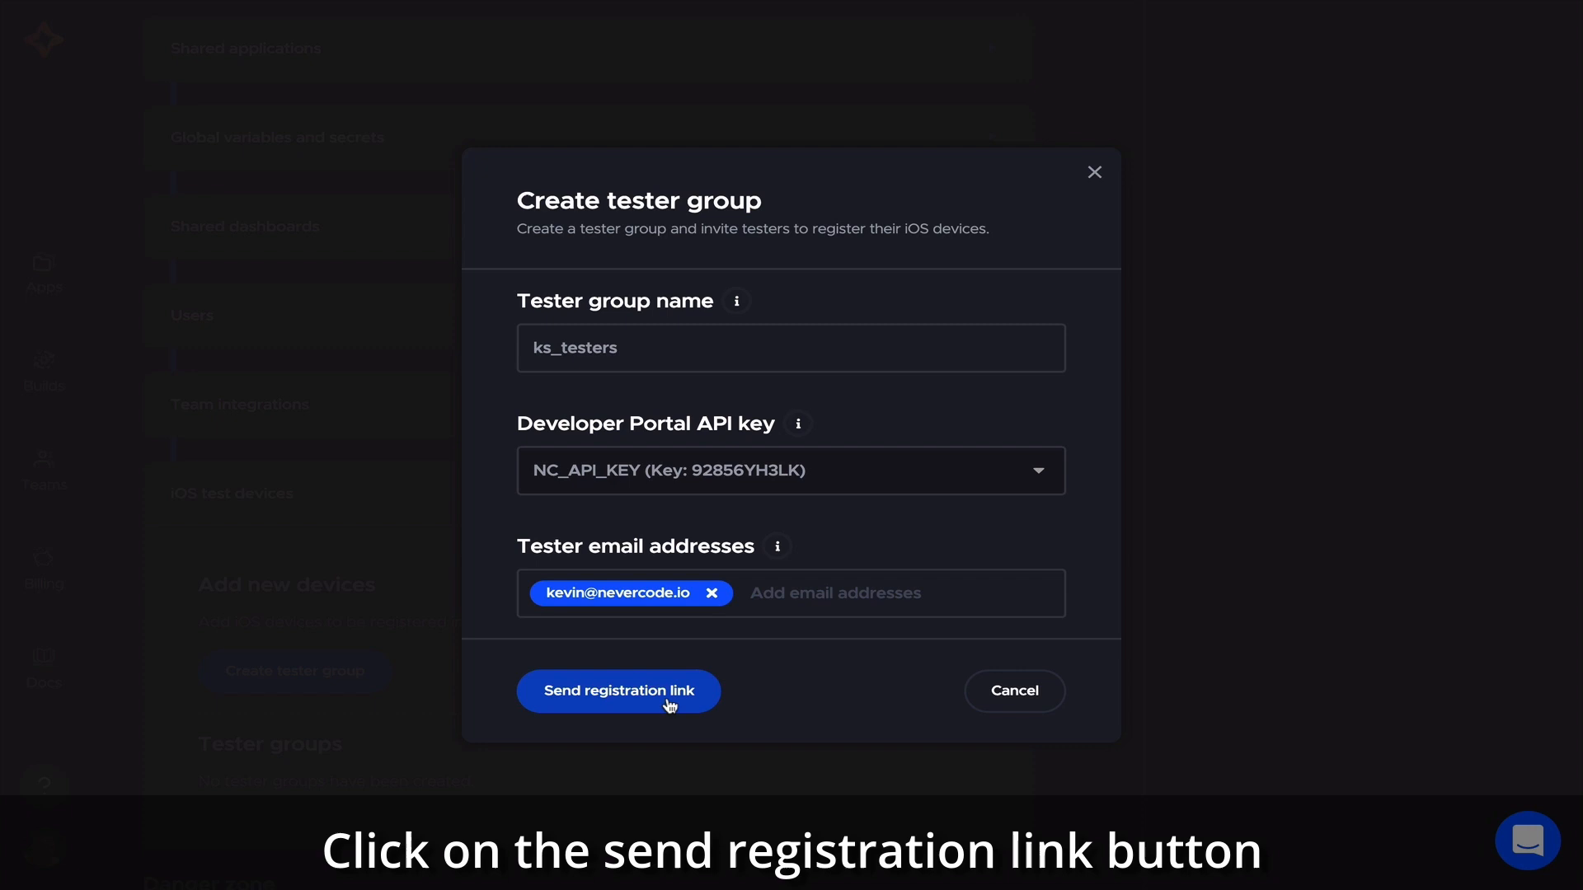
{"action": "left_click", "coordinate": [619, 691]}
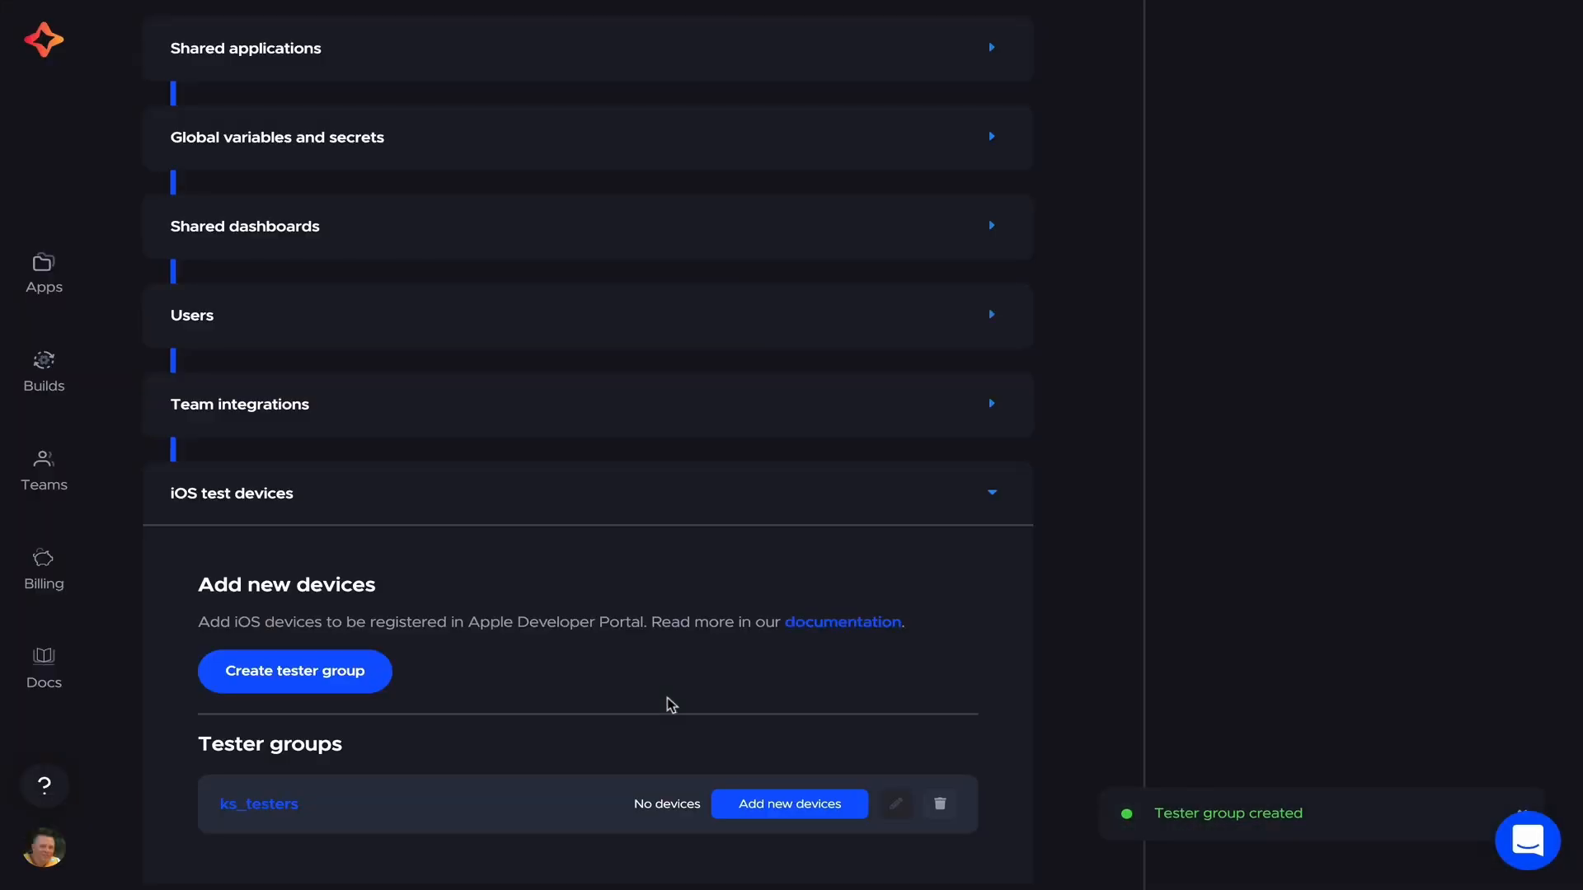
{"action": "scroll", "scroll_direction": "down", "scroll_amount": 3}
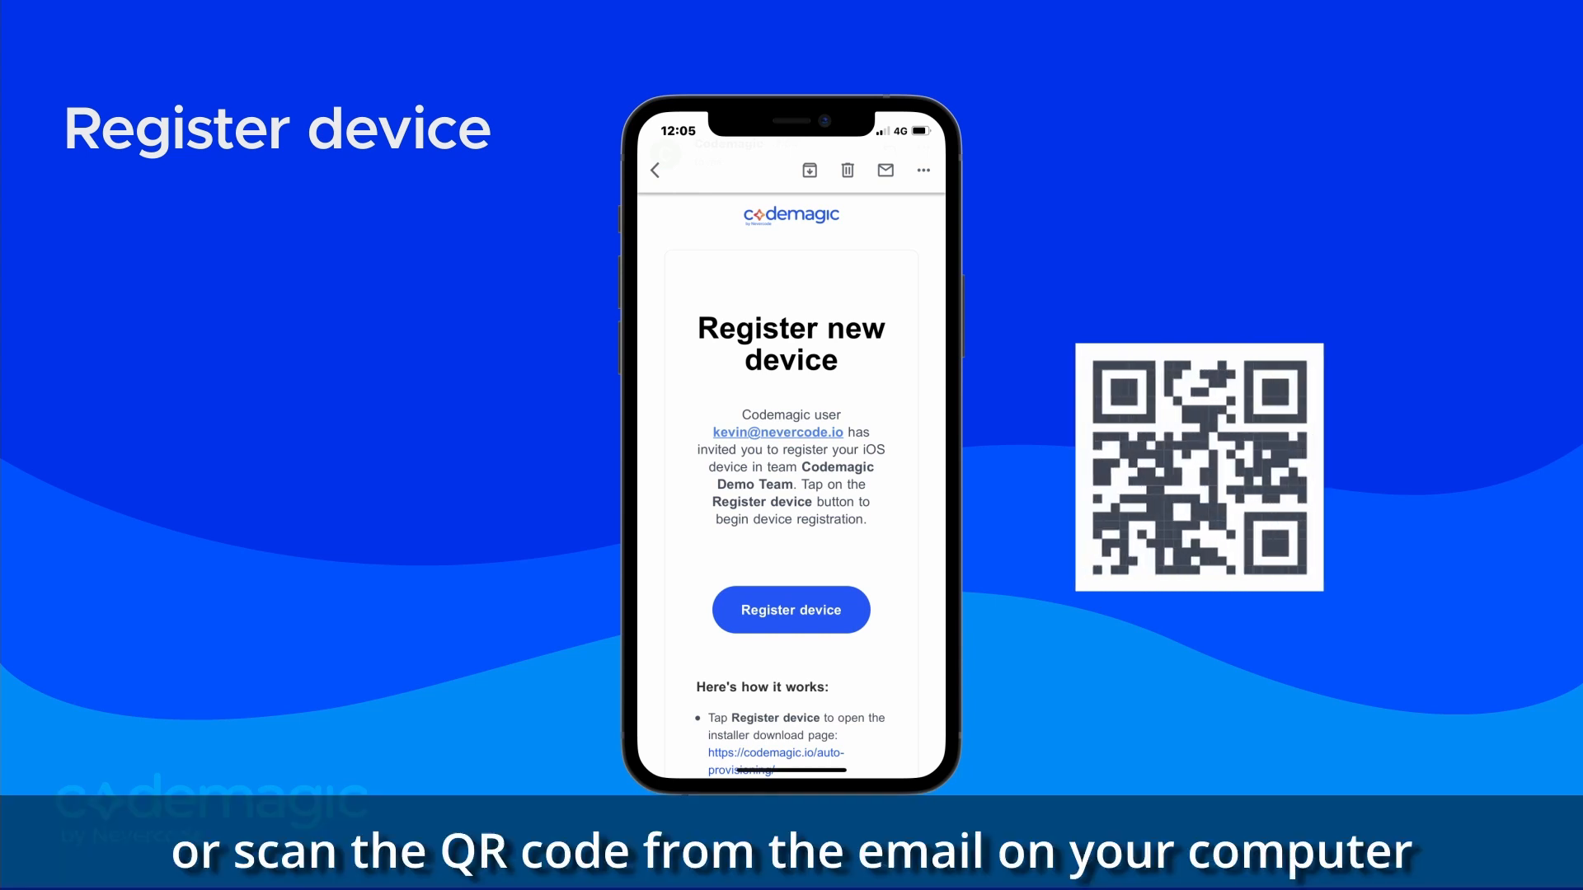
Register the iPhone from the emailed invite by installing the downloaded Codemagic device profile.
{"action": "left_click", "coordinate": [789, 608]}
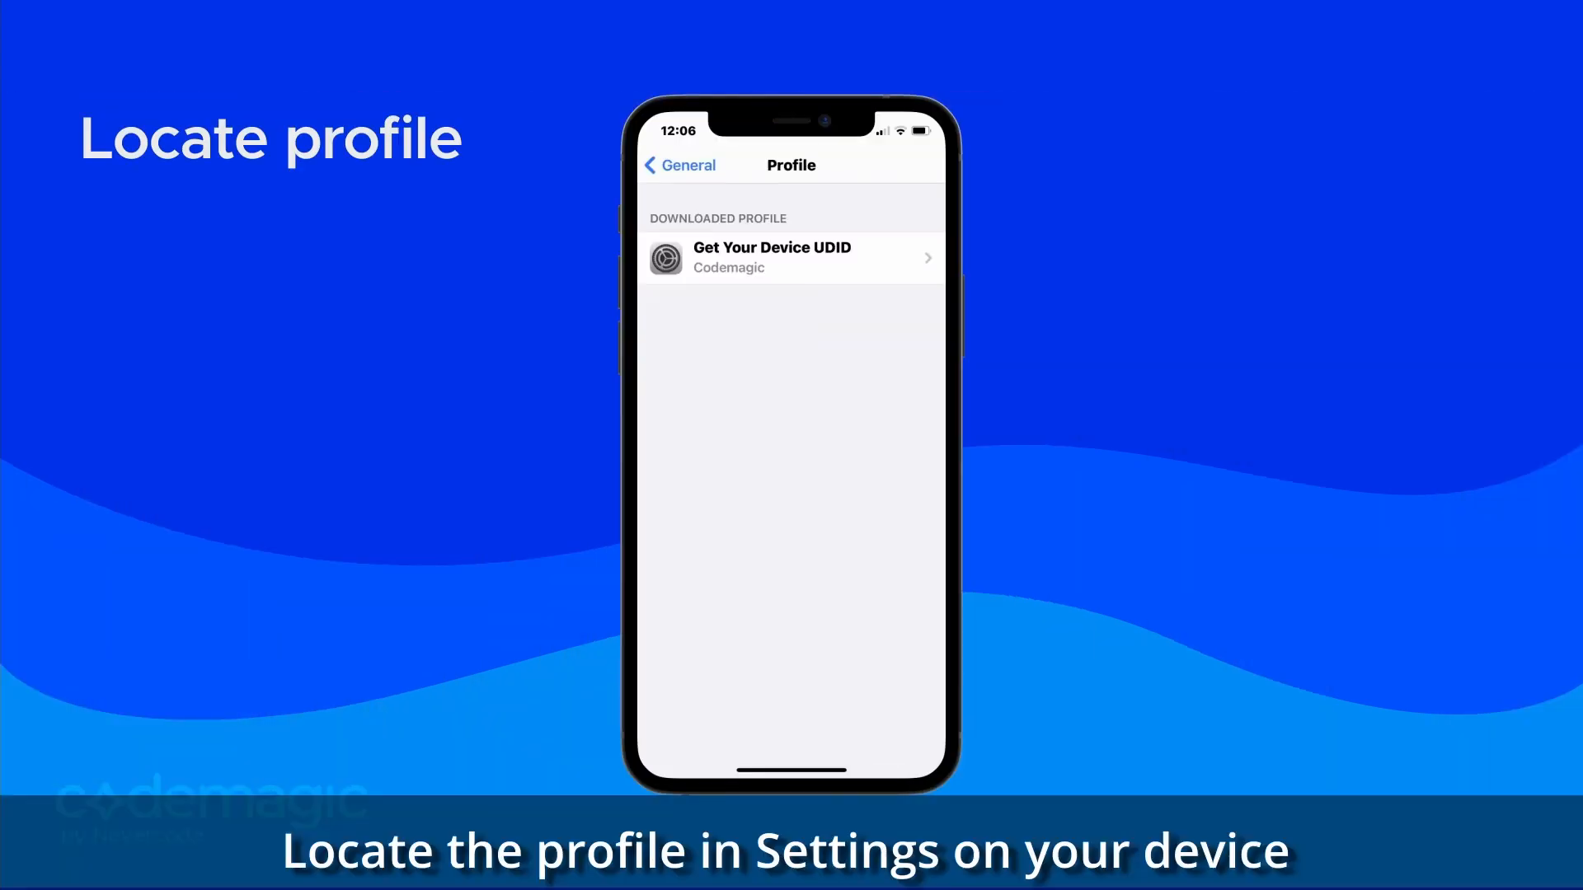
{"action": "left_click", "coordinate": [791, 257]}
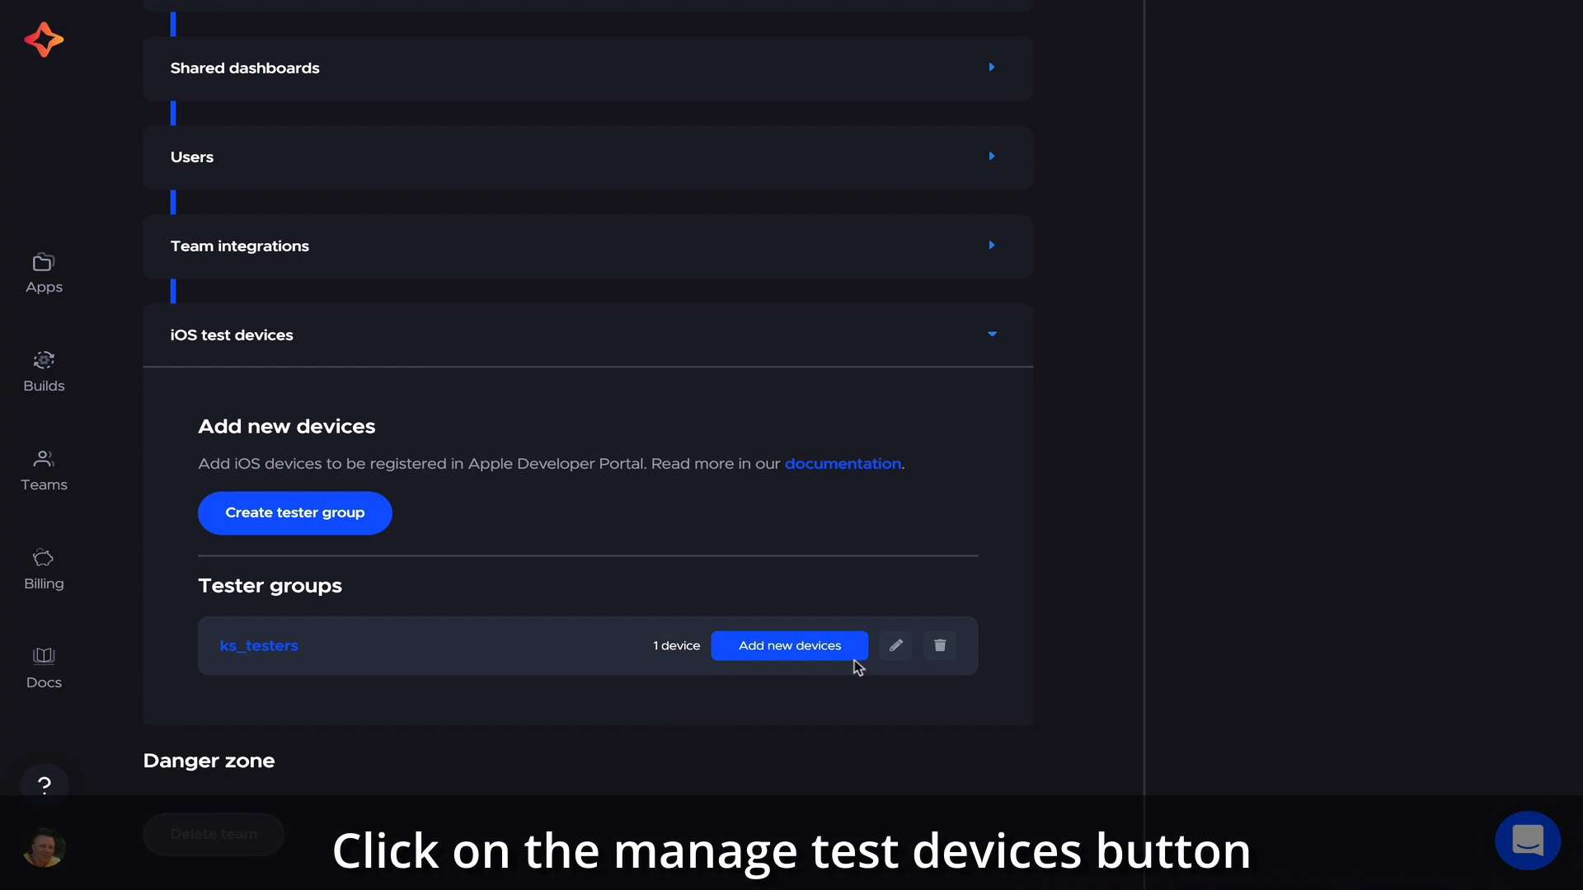
{"action": "left_click", "coordinate": [894, 645]}
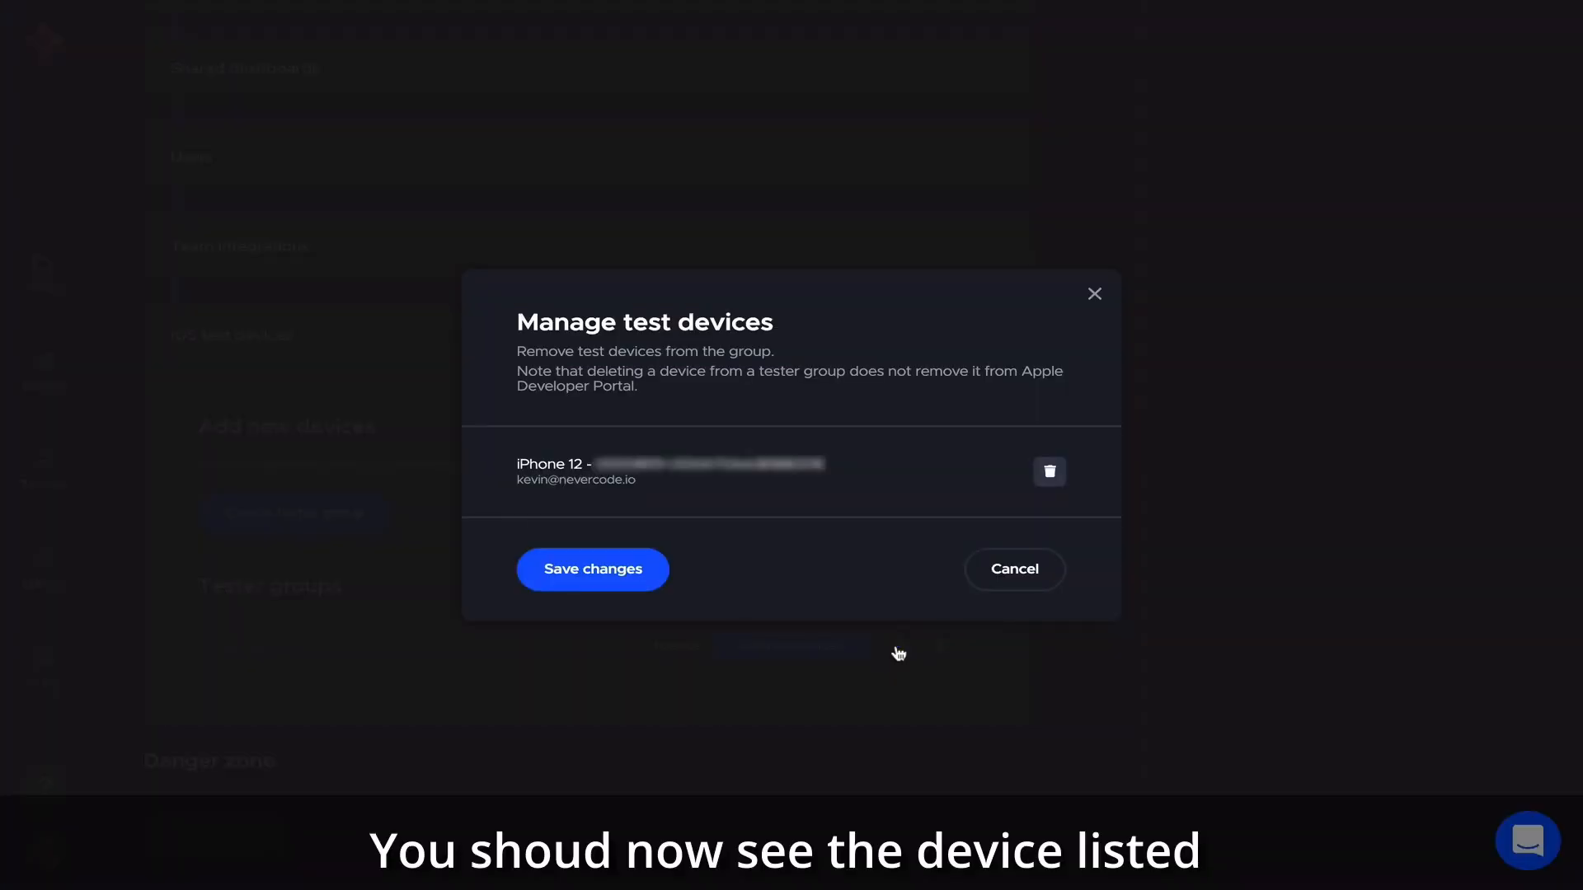
{"action": "mouse_move", "coordinate": [600, 547]}
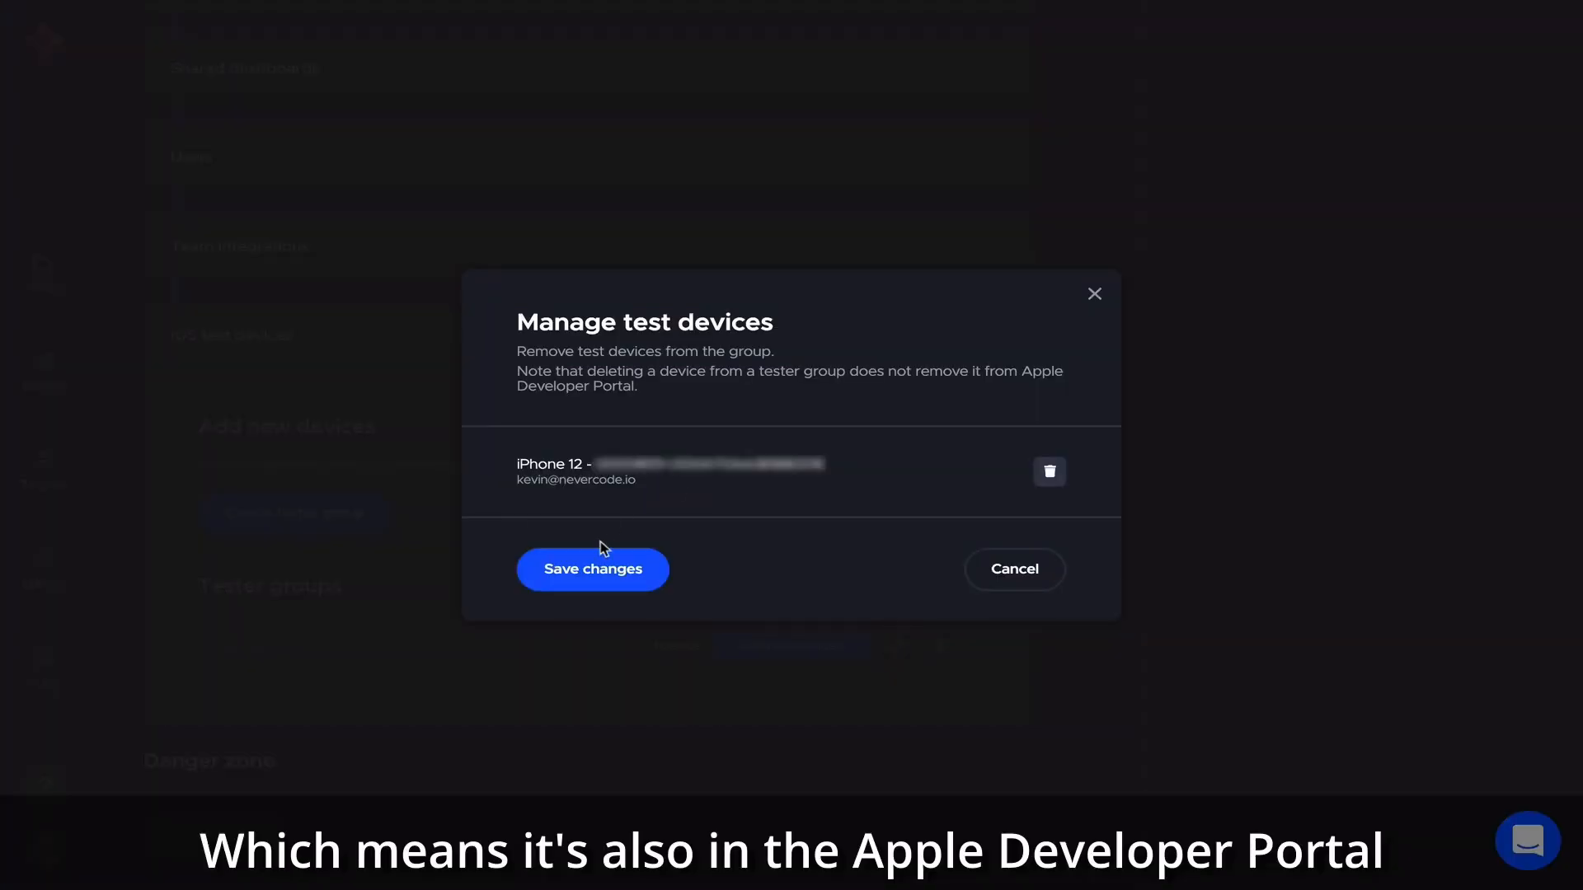
{"action": "left_click", "coordinate": [1013, 569]}
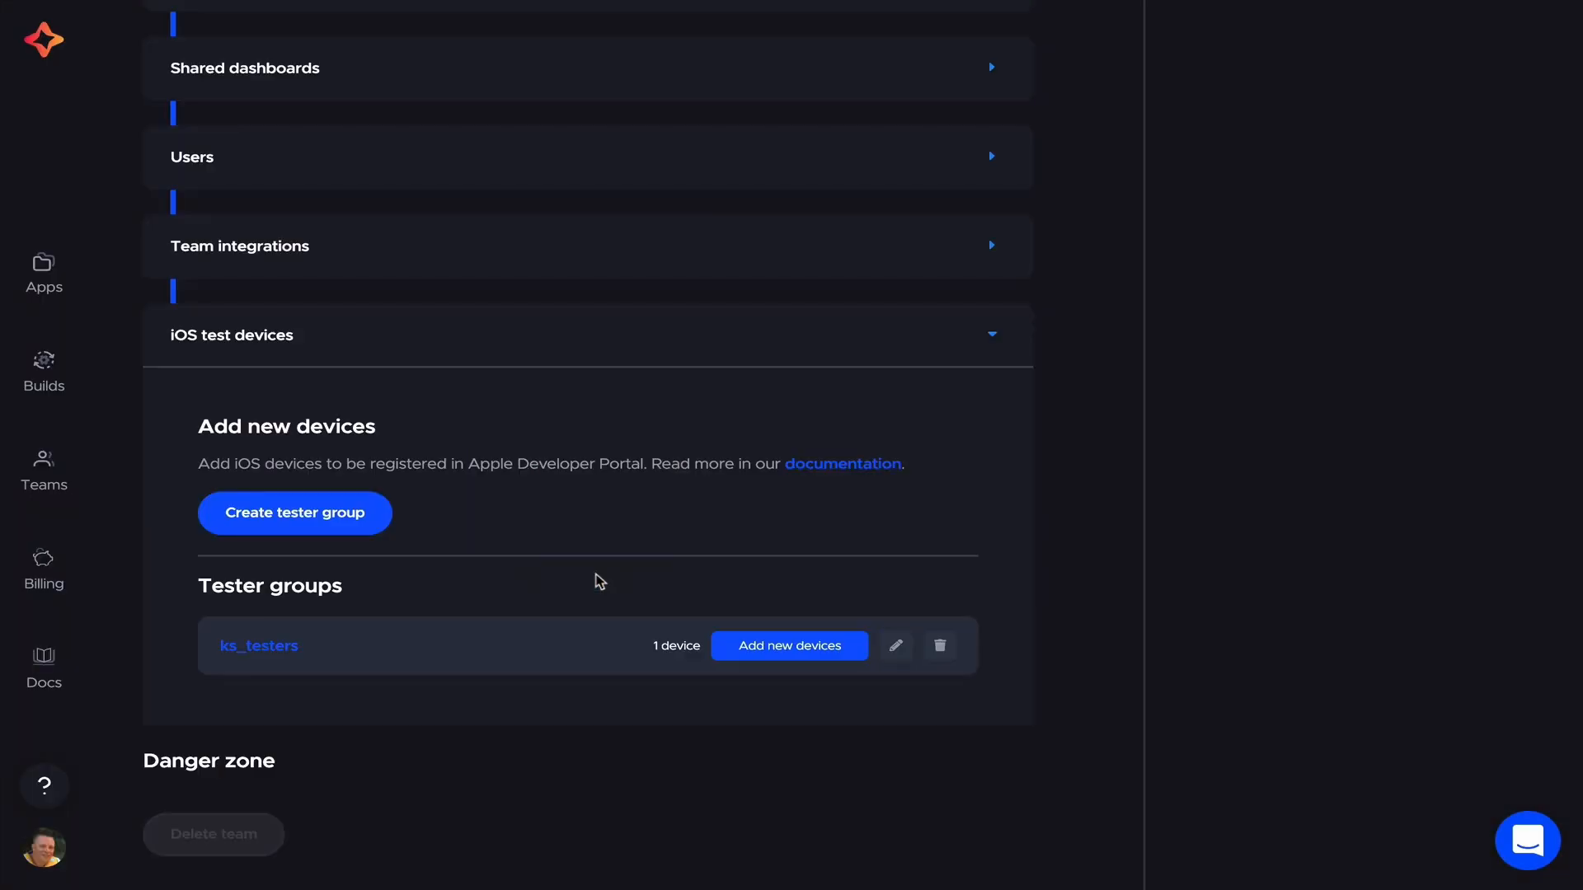